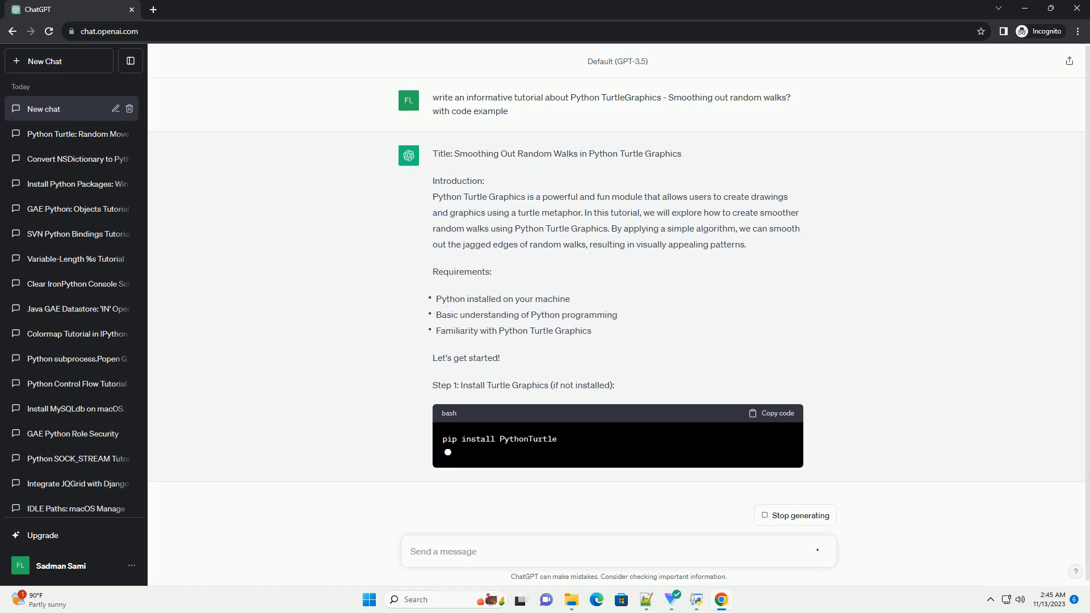
pyautogui.scroll(-3)
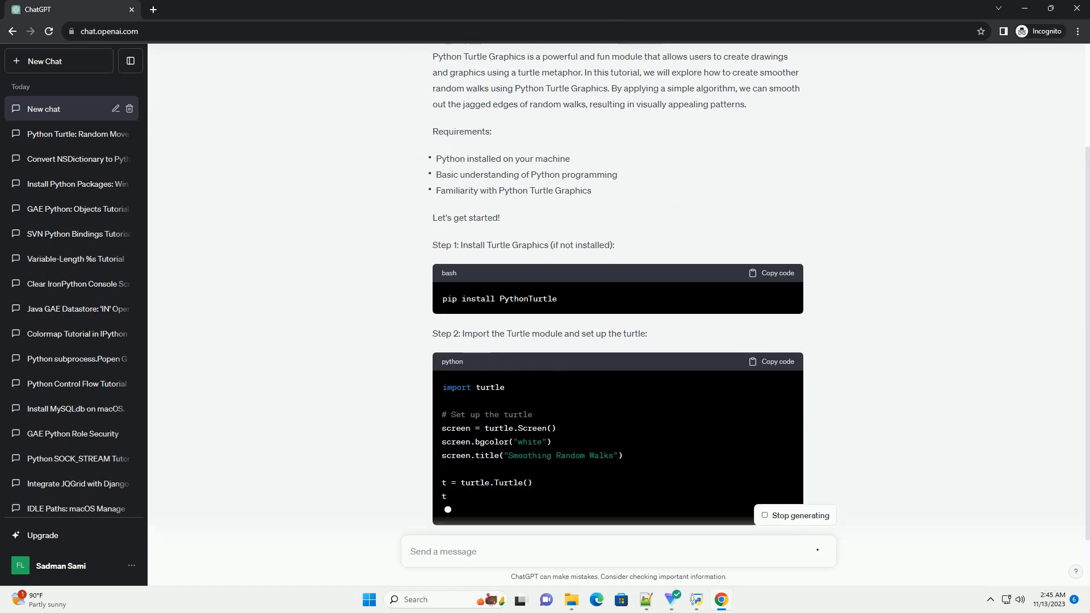
pyautogui.scroll(-3)
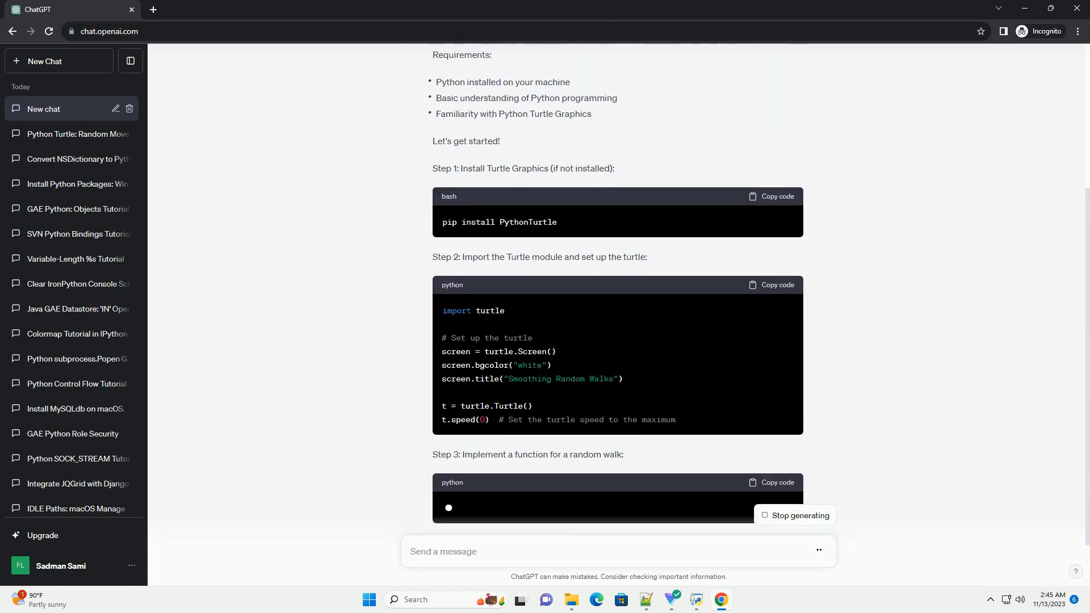
pyautogui.scroll(-3)
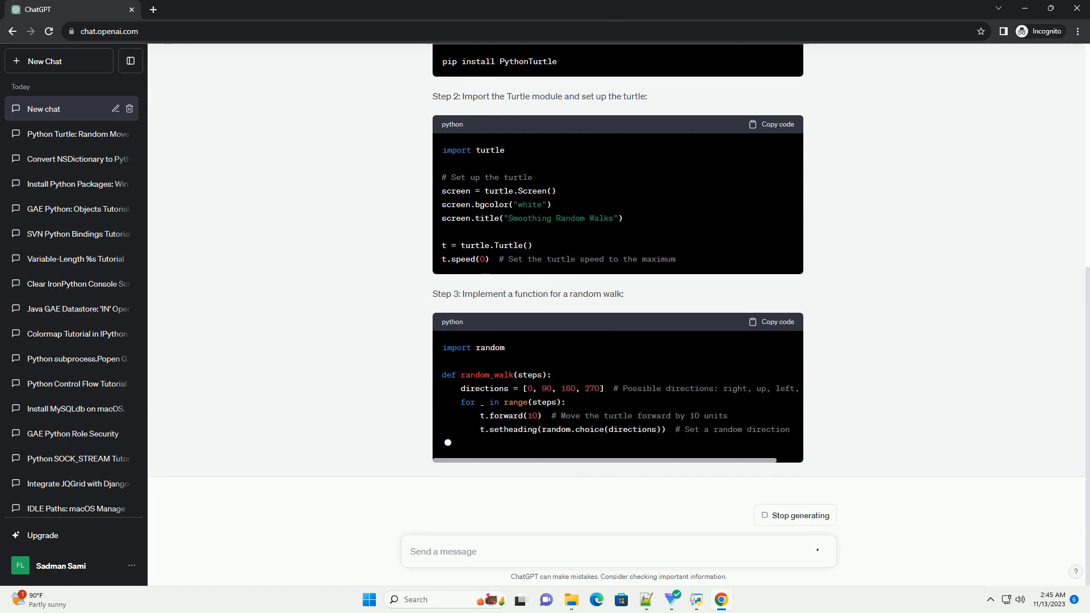
pyautogui.scroll(-3)
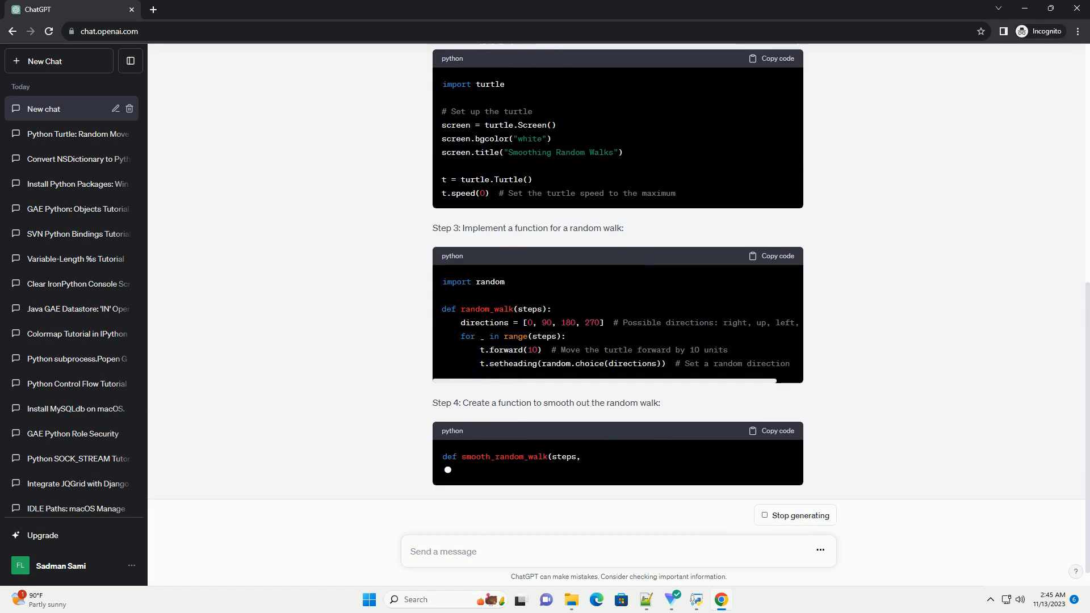
pyautogui.scroll(-3)
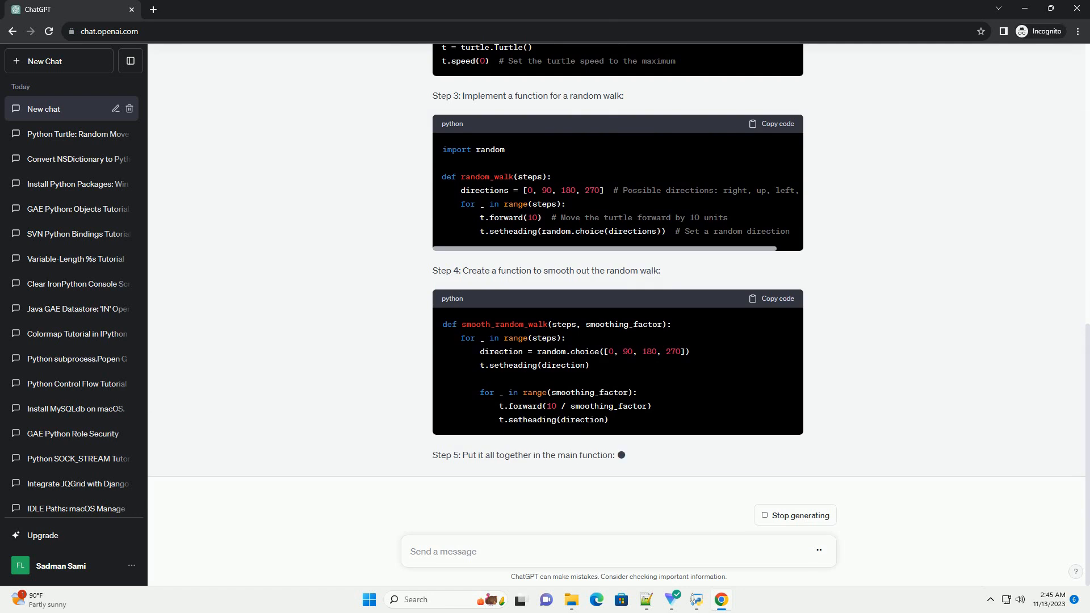
pyautogui.scroll(-3)
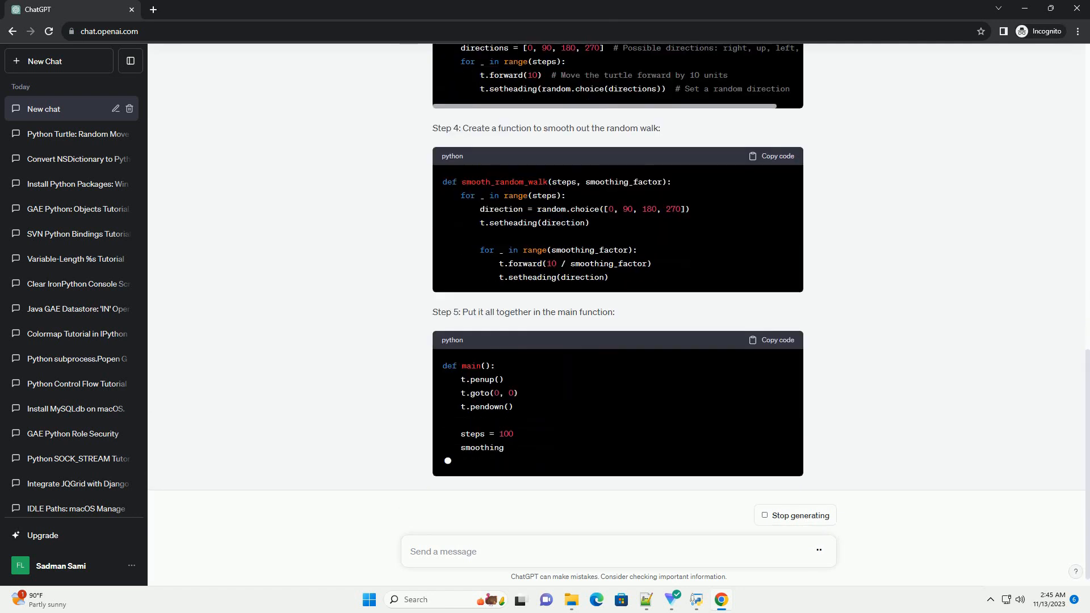
pyautogui.scroll(-3)
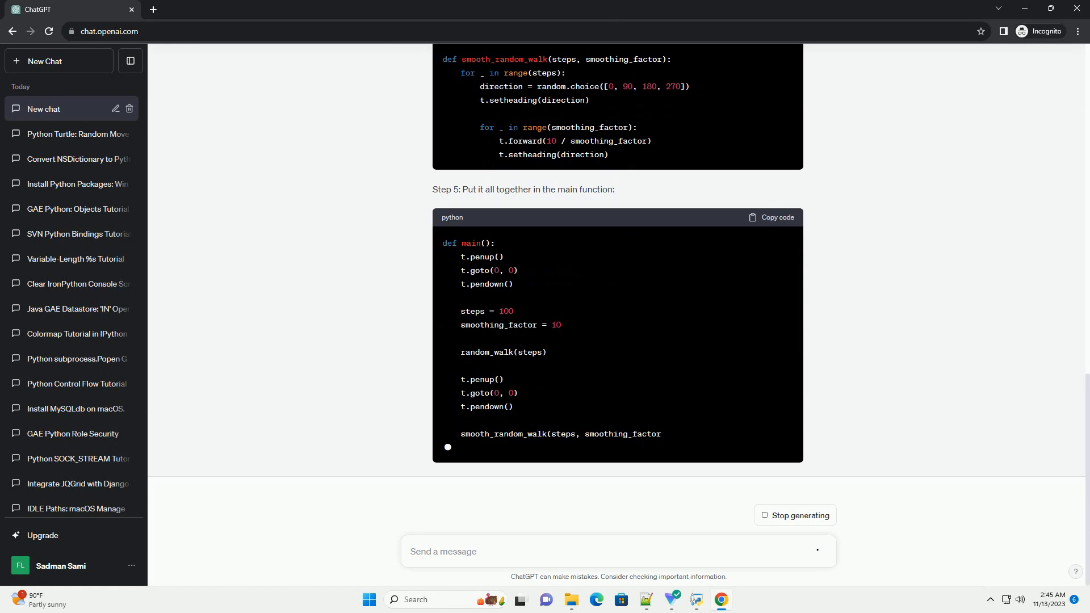
pyautogui.scroll(-3)
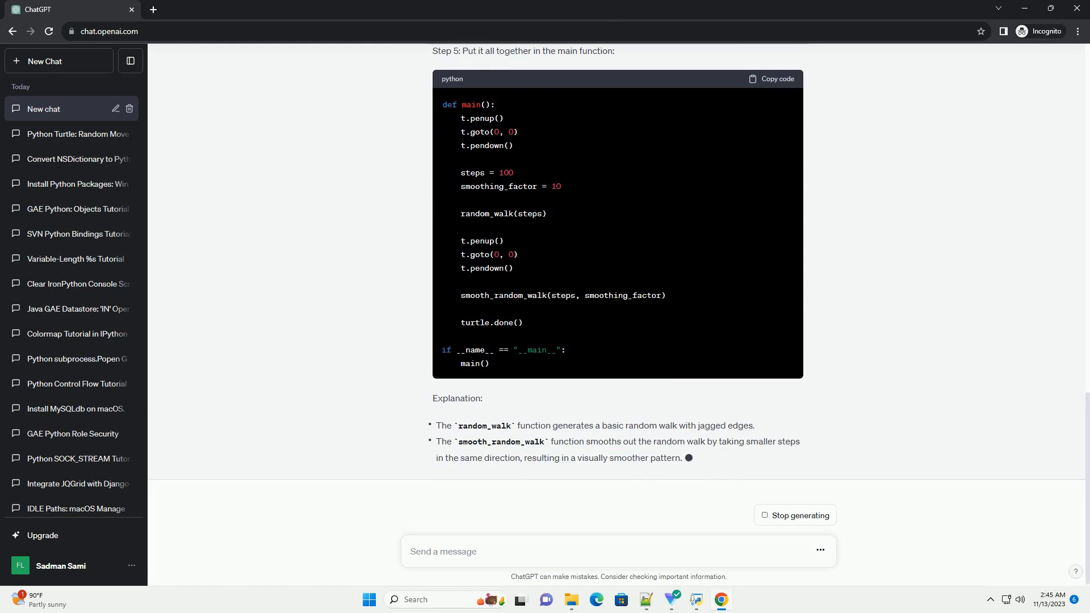
pyautogui.scroll(-3)
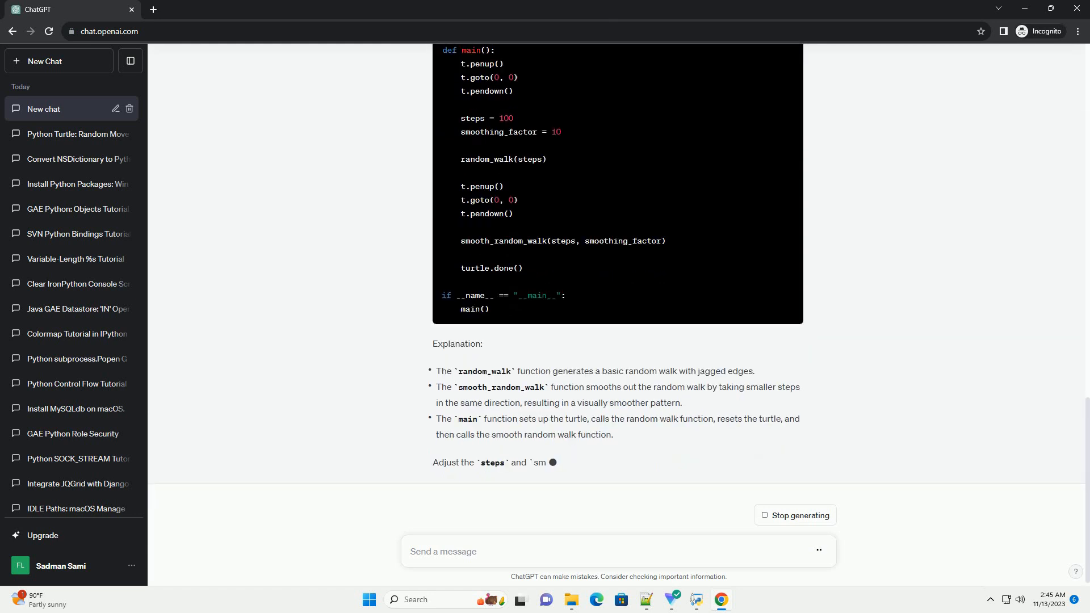